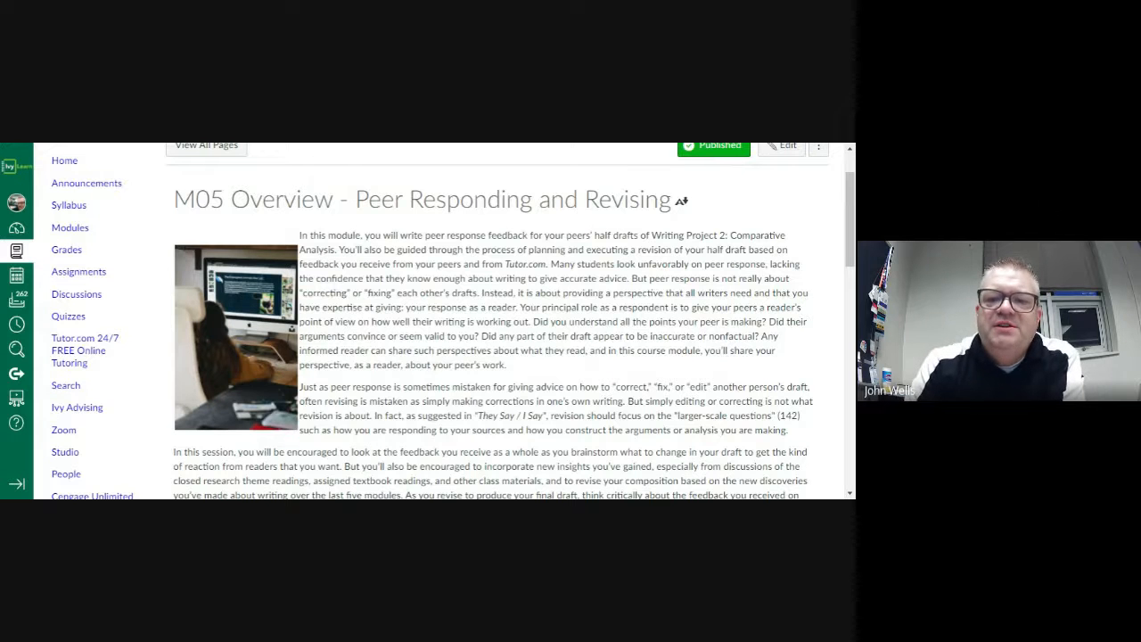
pyautogui.moveTo(411, 226)
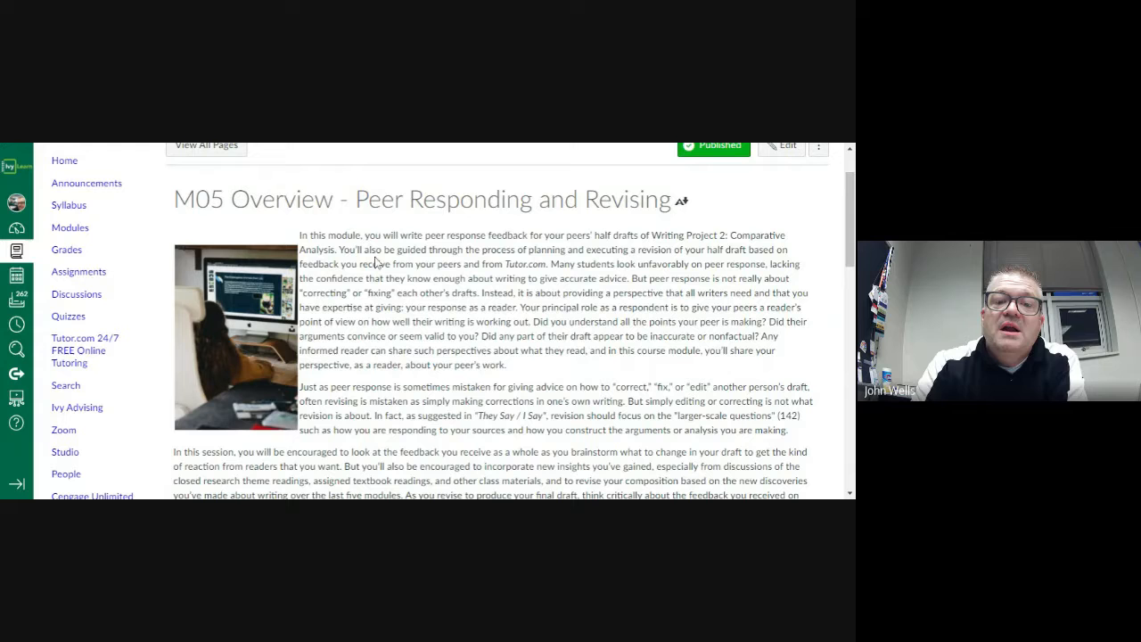
pyautogui.moveTo(271, 147)
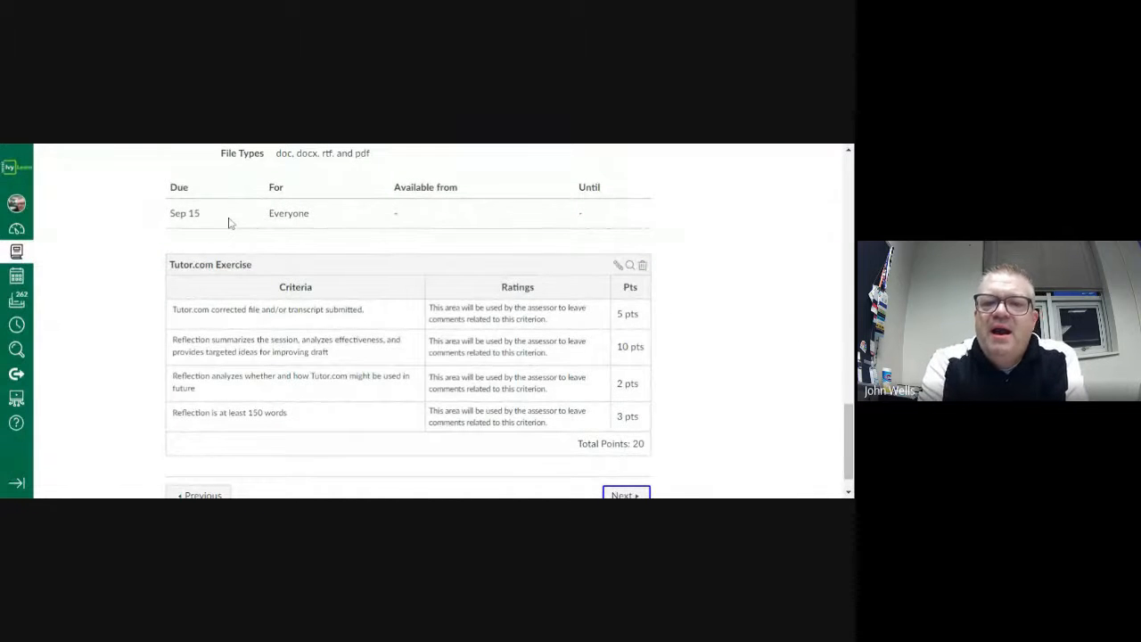
pyautogui.scroll(3)
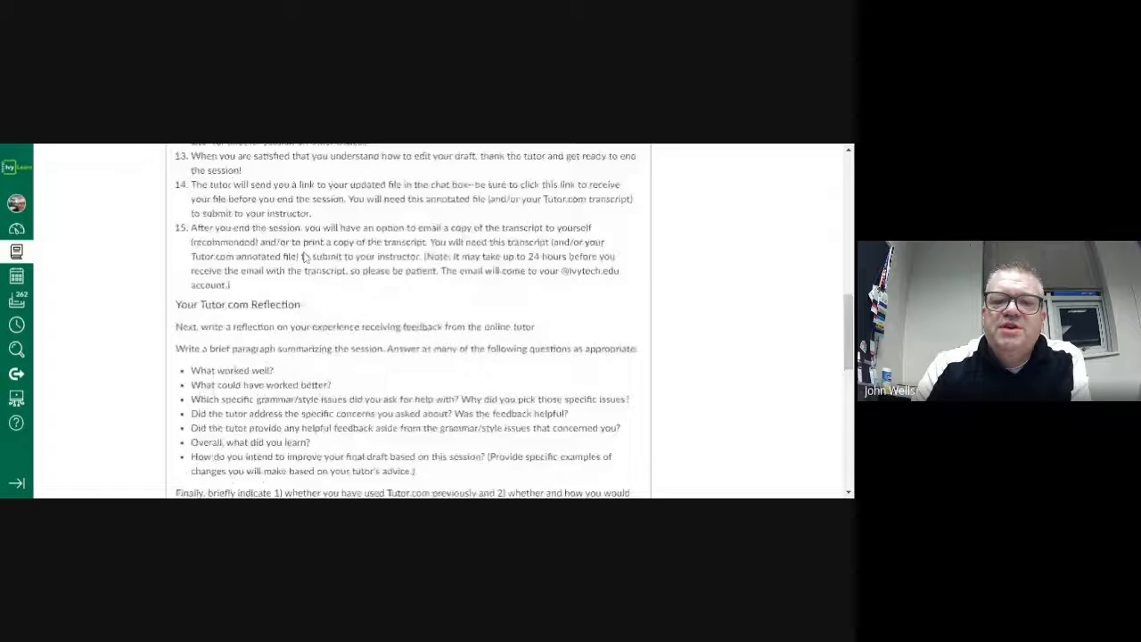
pyautogui.scroll(3)
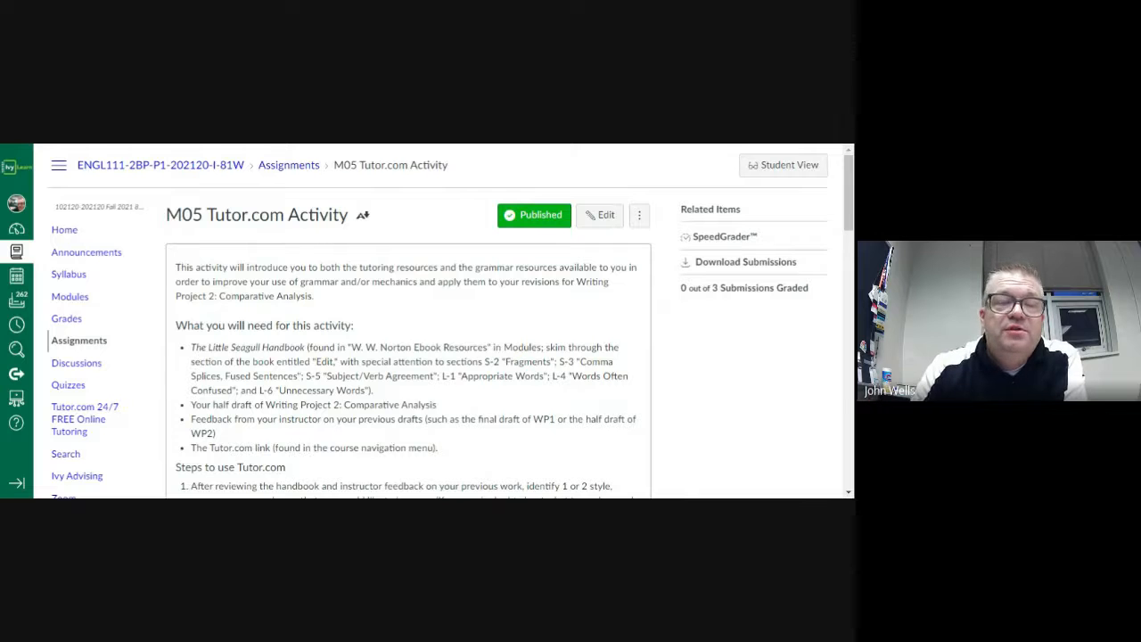
pyautogui.scroll(-3)
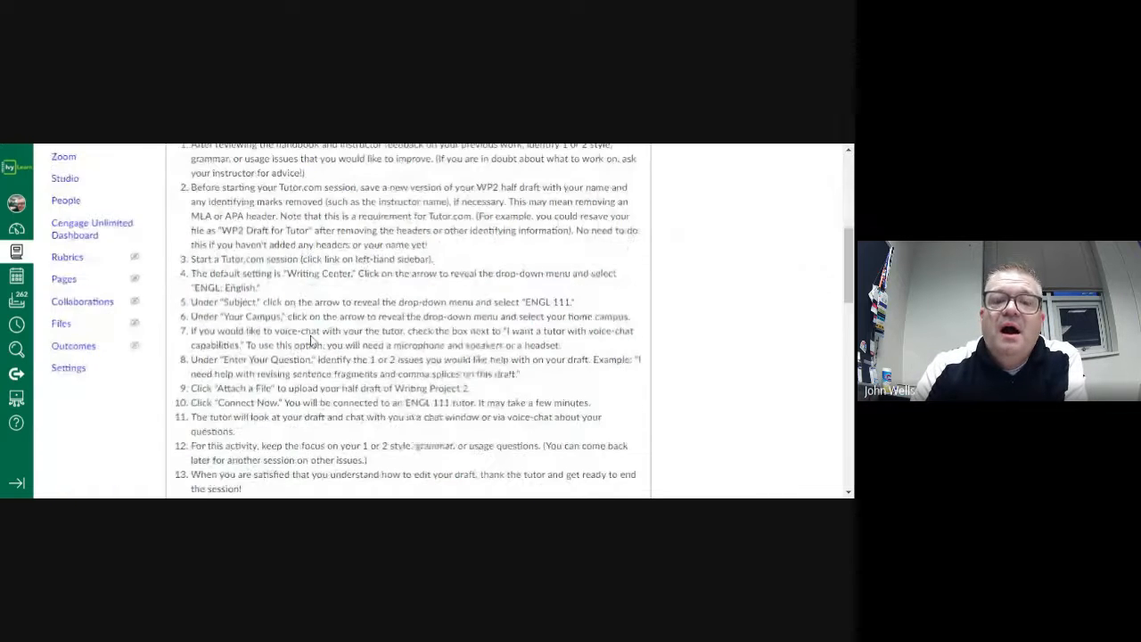
pyautogui.scroll(-3)
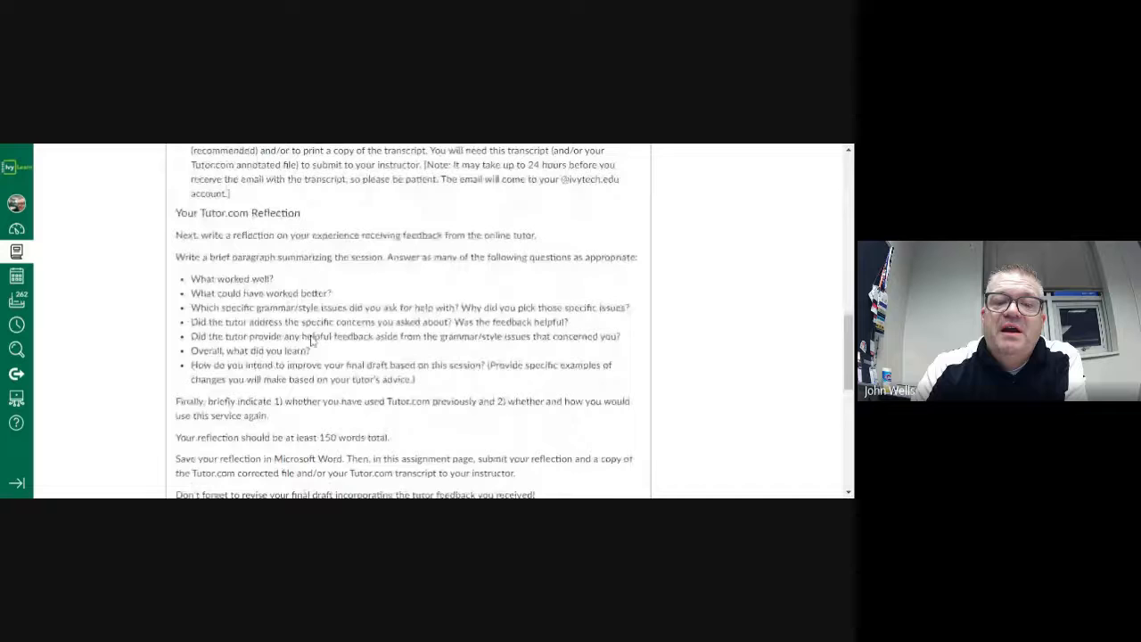
pyautogui.scroll(3)
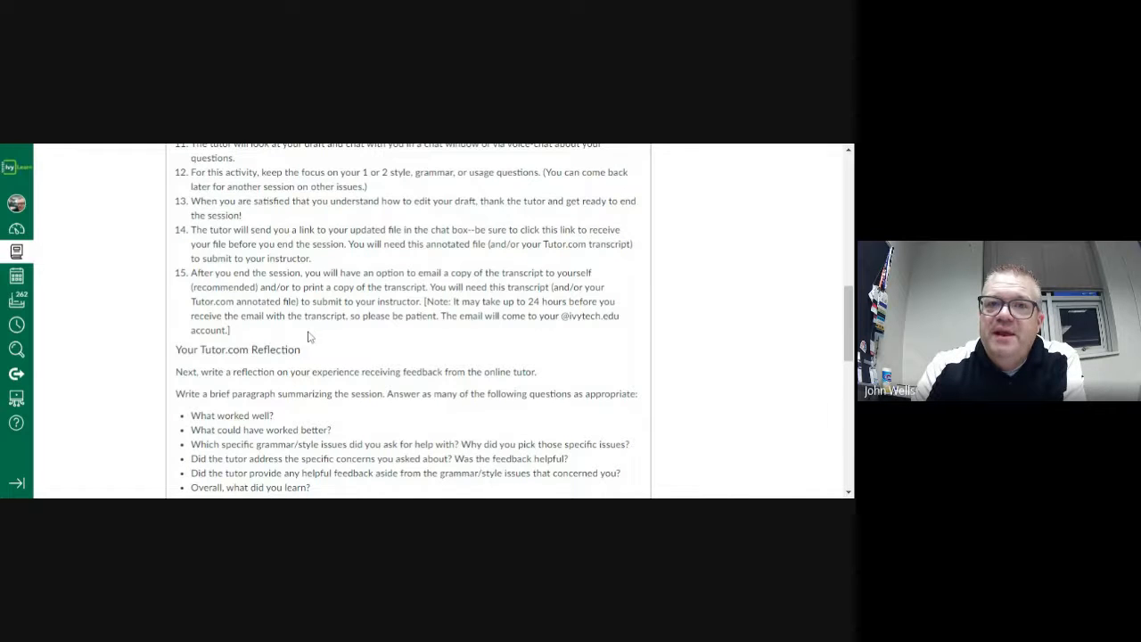
pyautogui.scroll(-3)
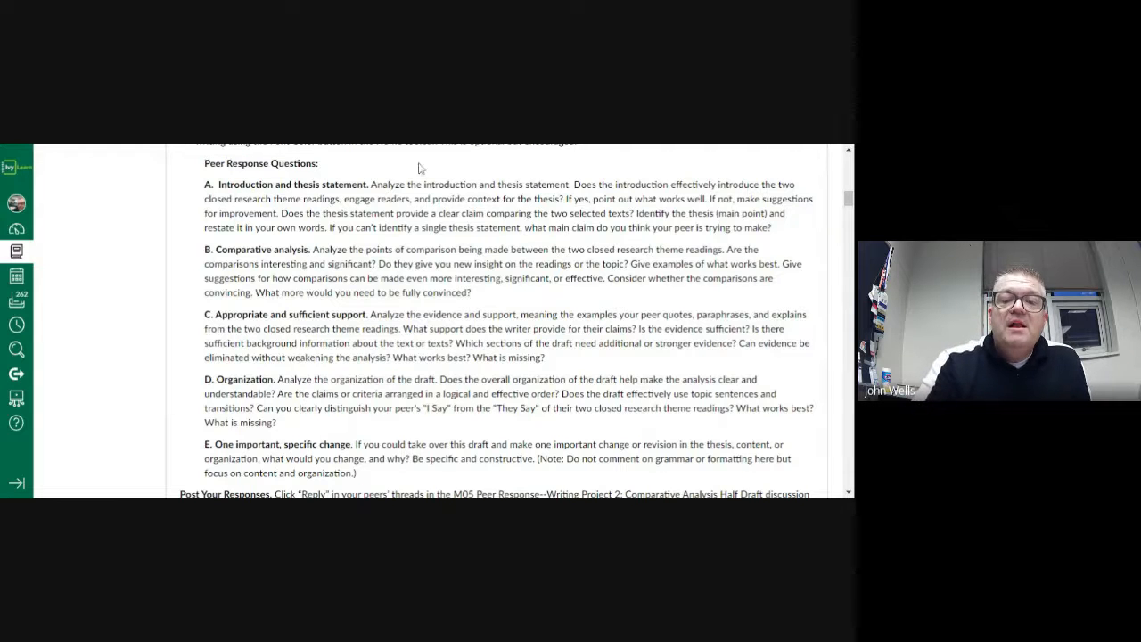
pyautogui.moveTo(182, 189)
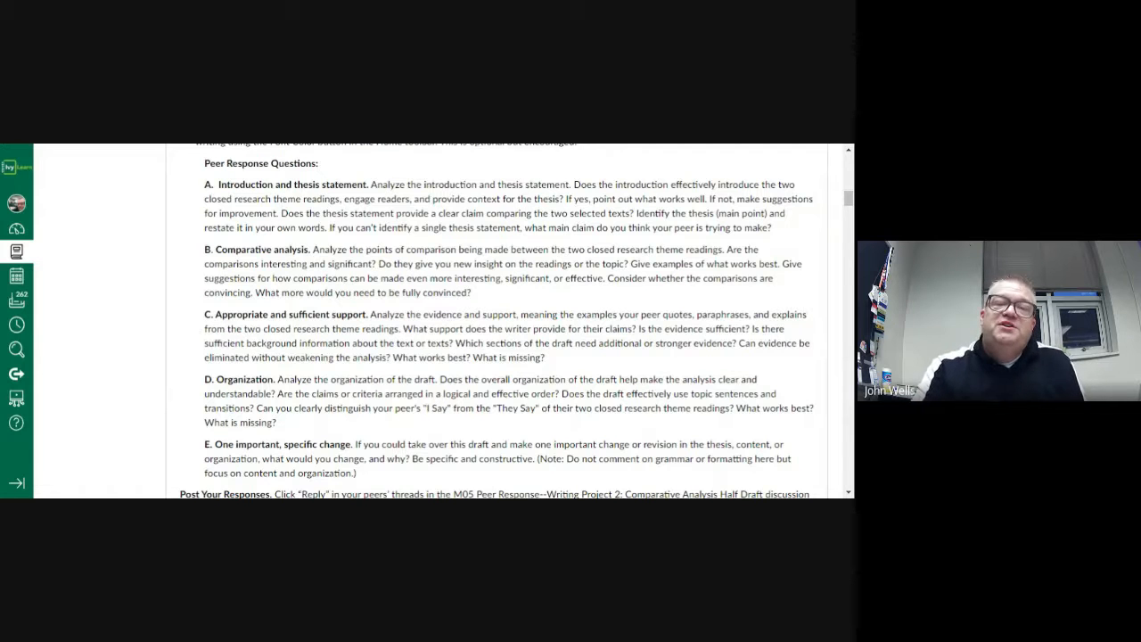
pyautogui.moveTo(146, 317)
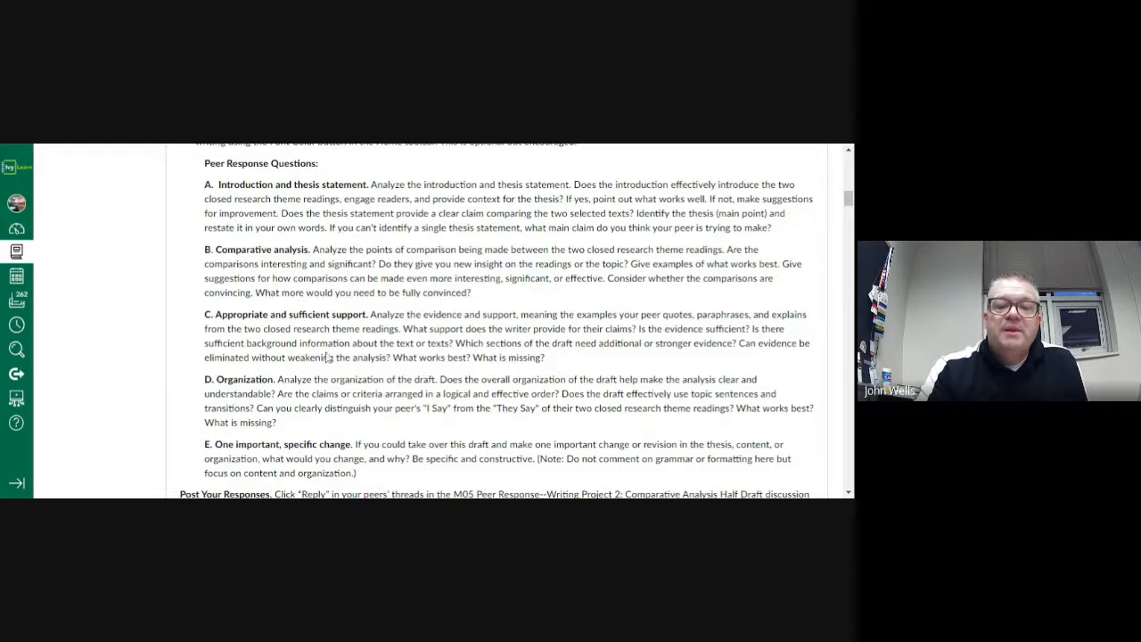
pyautogui.scroll(-3)
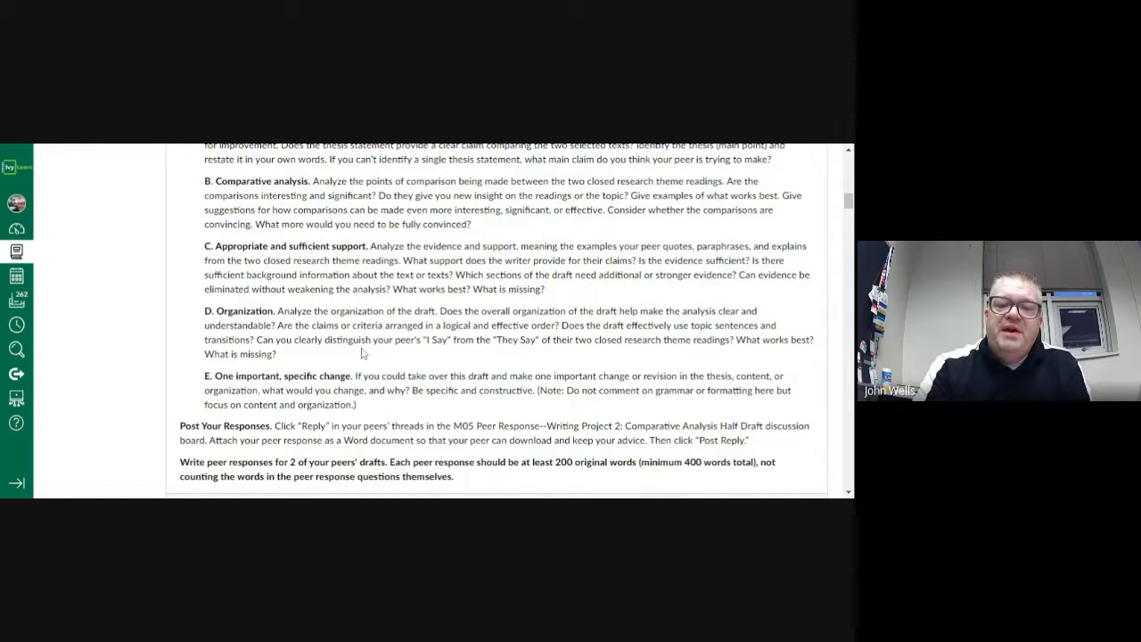
pyautogui.scroll(3)
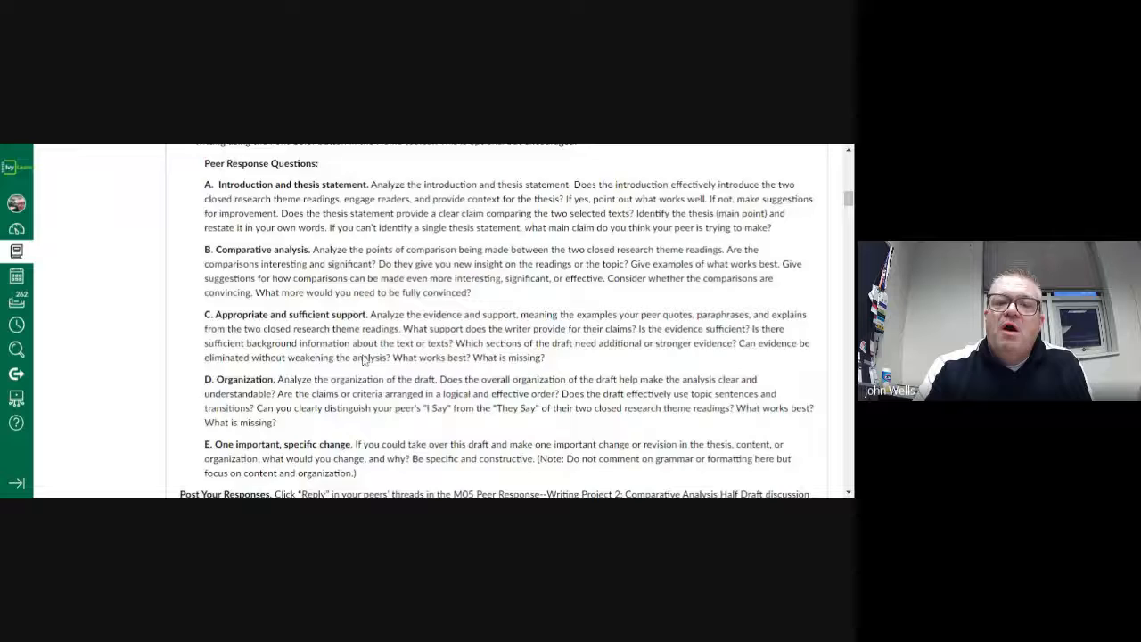
pyautogui.scroll(3)
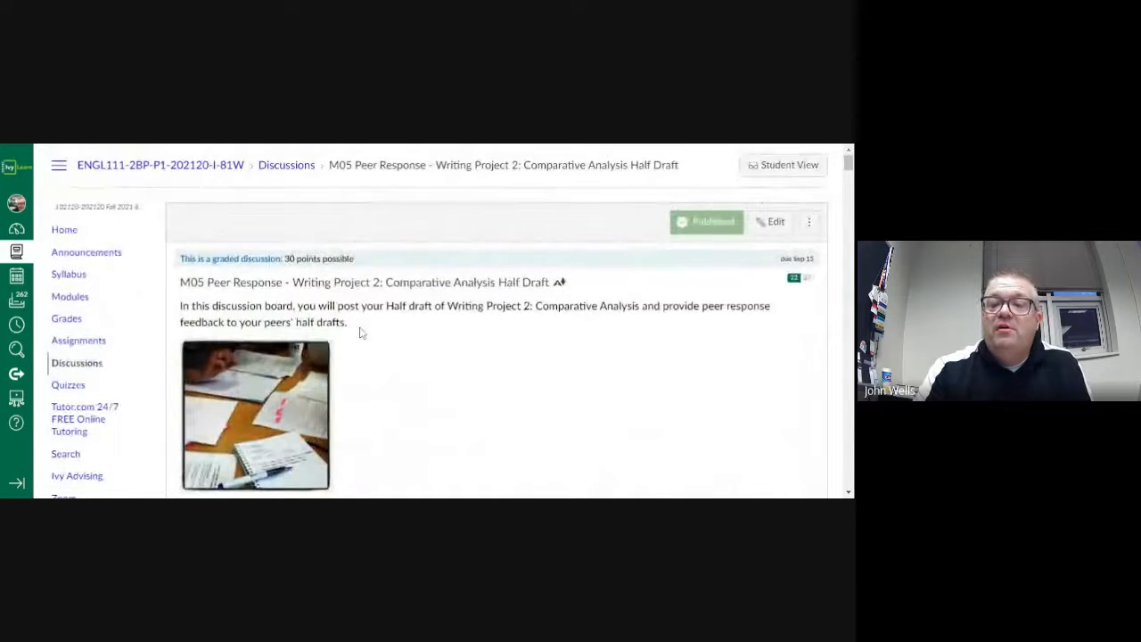
pyautogui.scroll(-3)
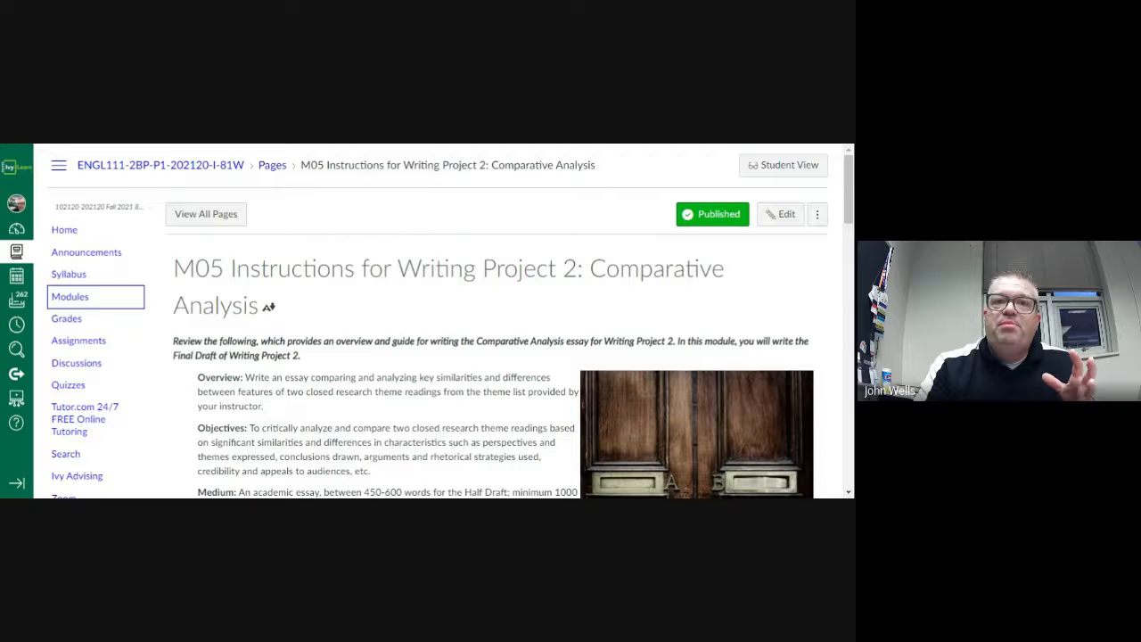
pyautogui.scroll(-3)
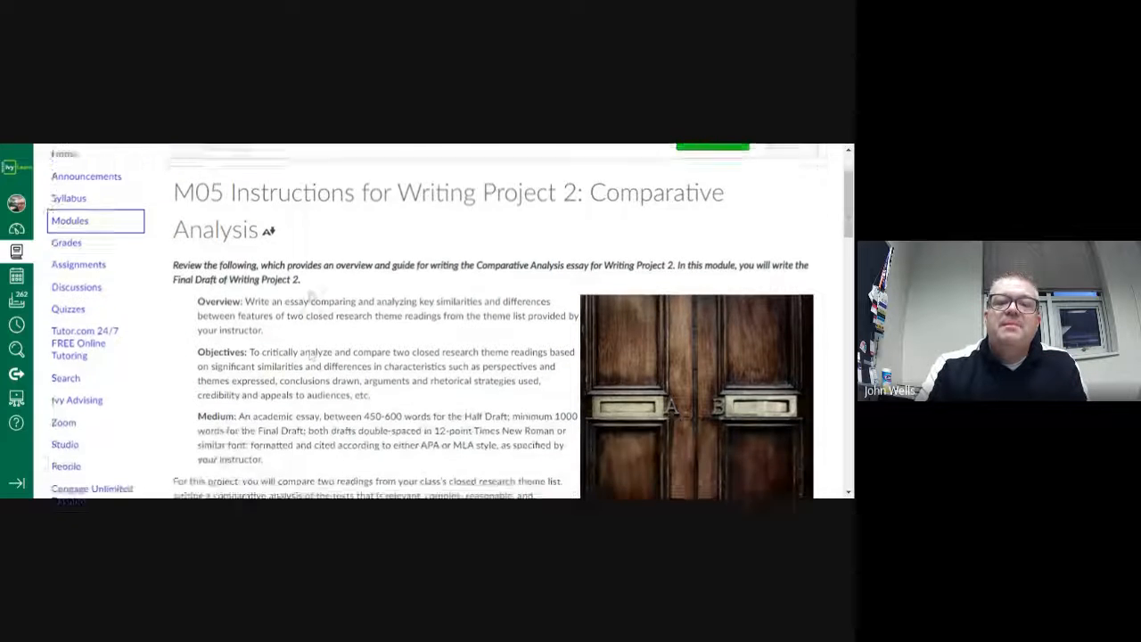
pyautogui.scroll(-3)
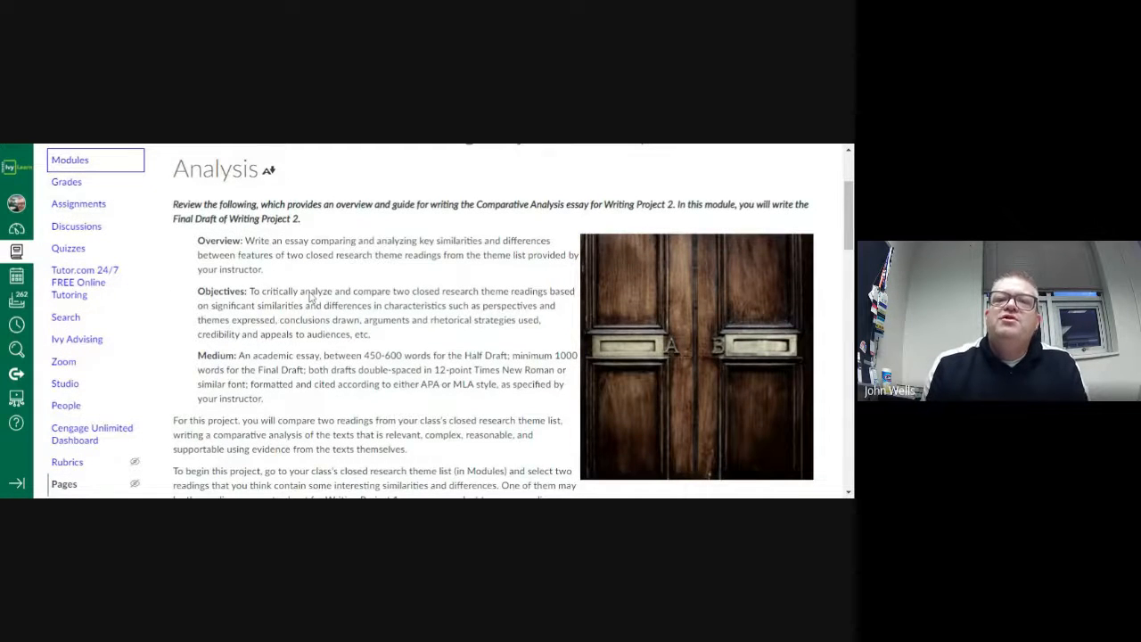